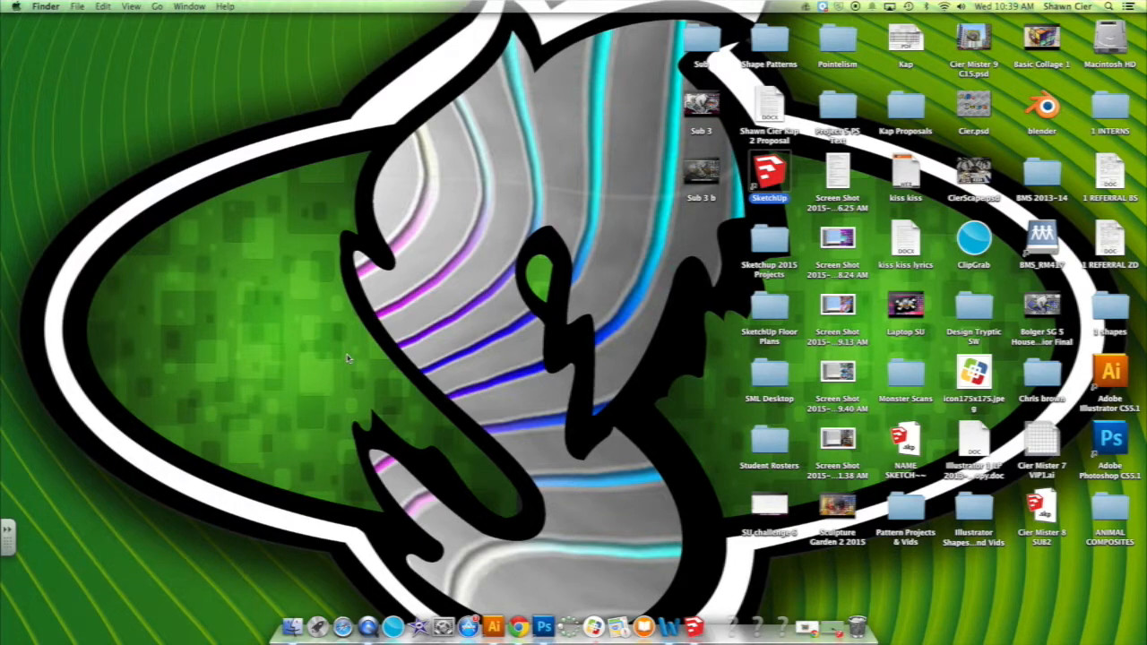
Step: Draw the deck's rectangular footprint against the base of the back wall
click(769, 171)
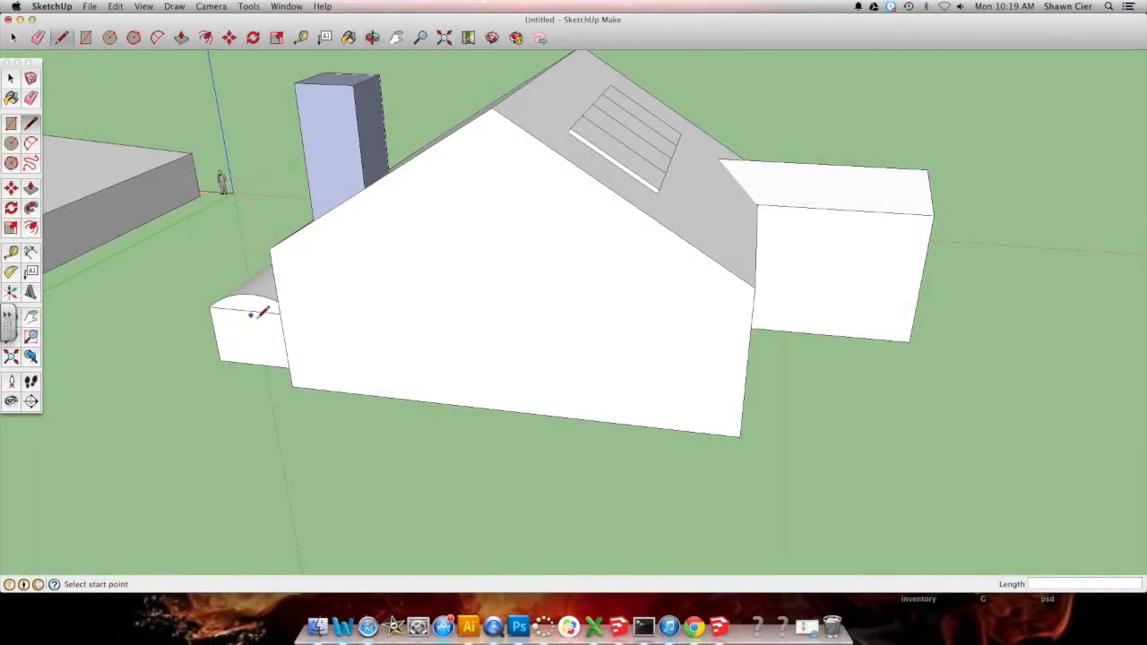
click(757, 285)
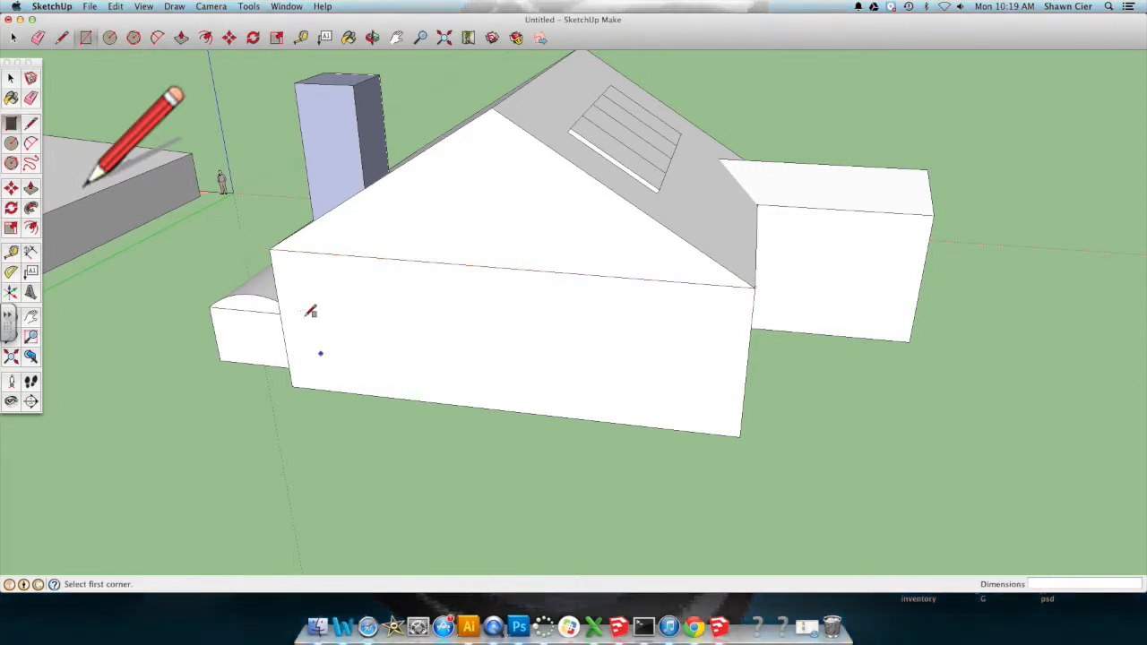
drag(300, 318, 444, 338)
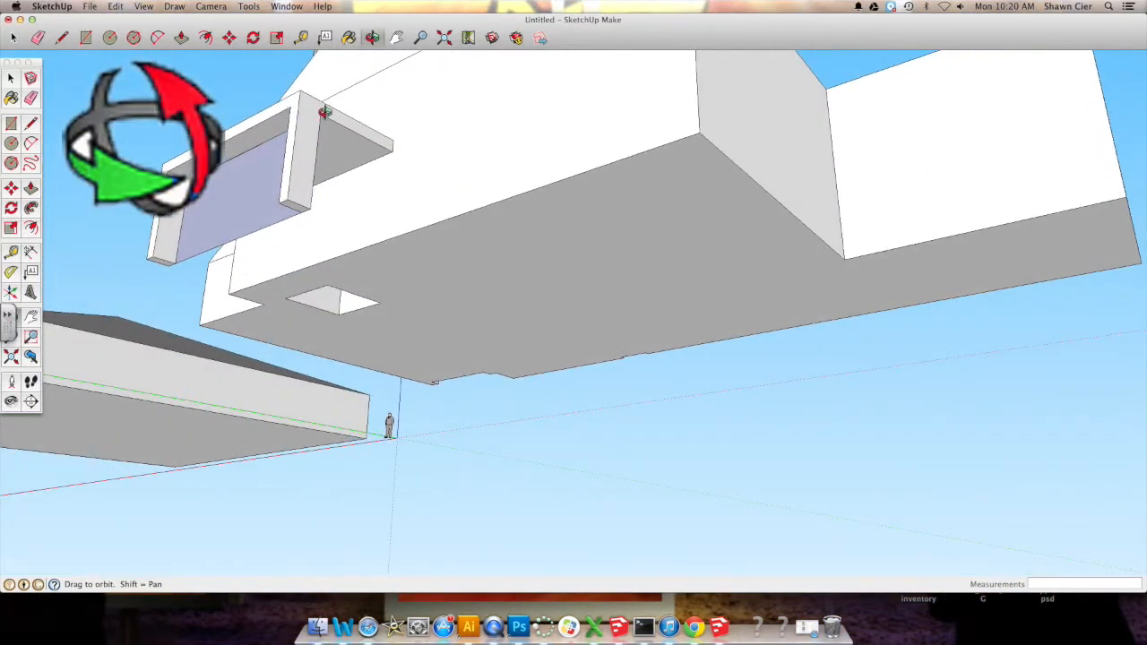
Step: Erase the leftover edges beneath the deck to leave it standing on legs
click(13, 77)
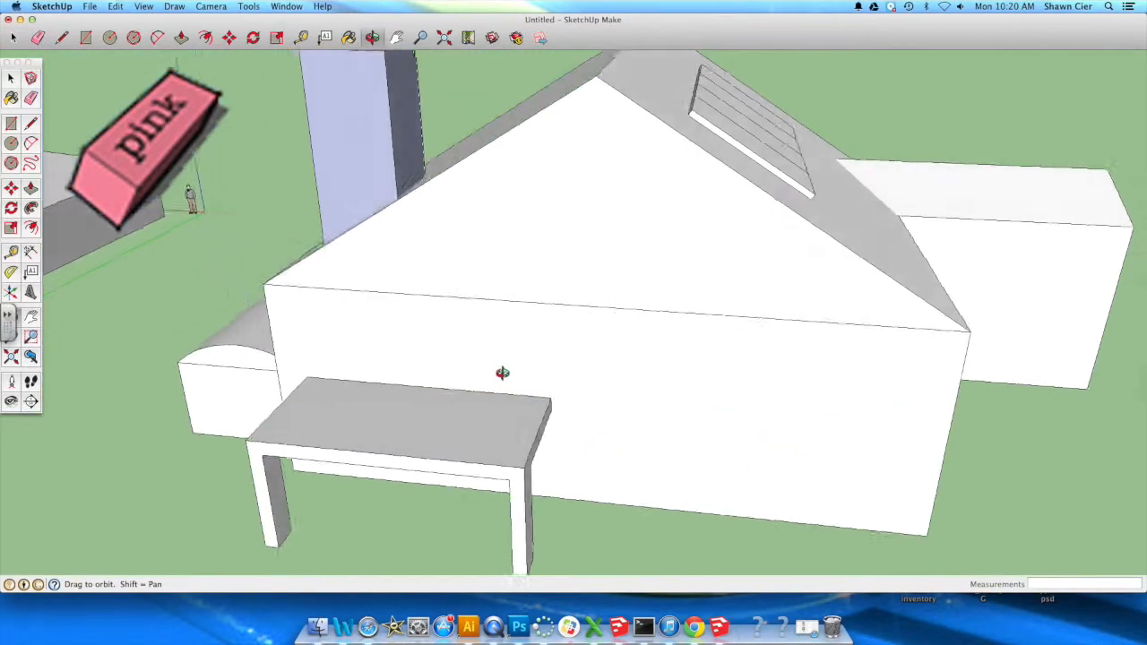
Step: Face the back wall and draw the door rectangle above the deck
drag(502, 374, 151, 72)
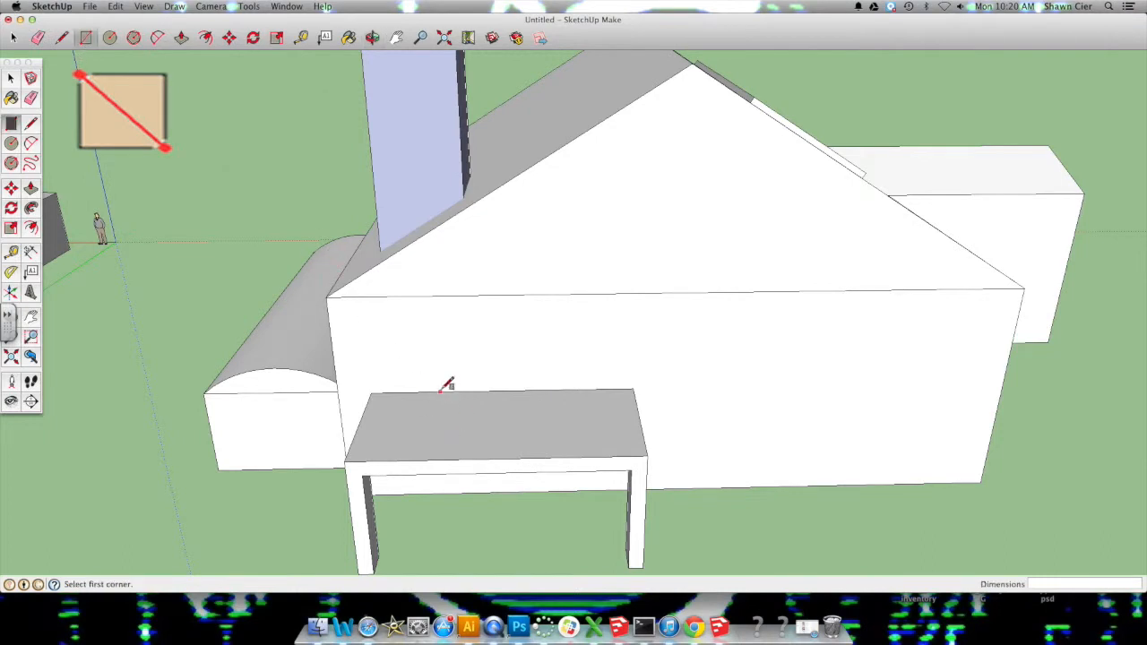
drag(439, 390, 528, 327)
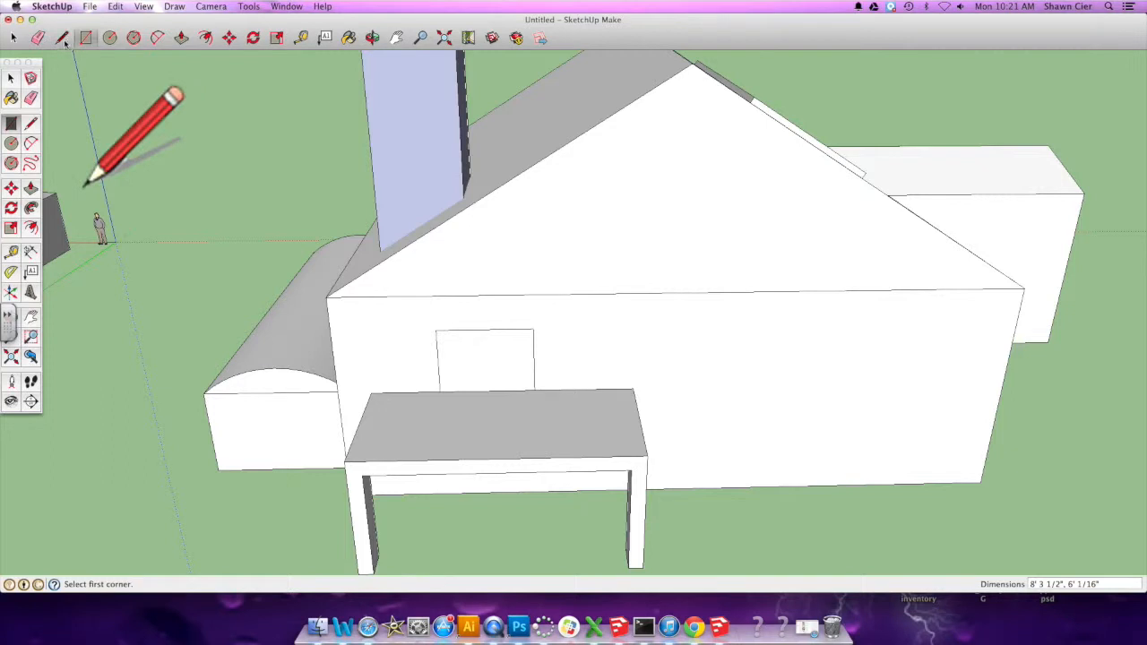
click(483, 332)
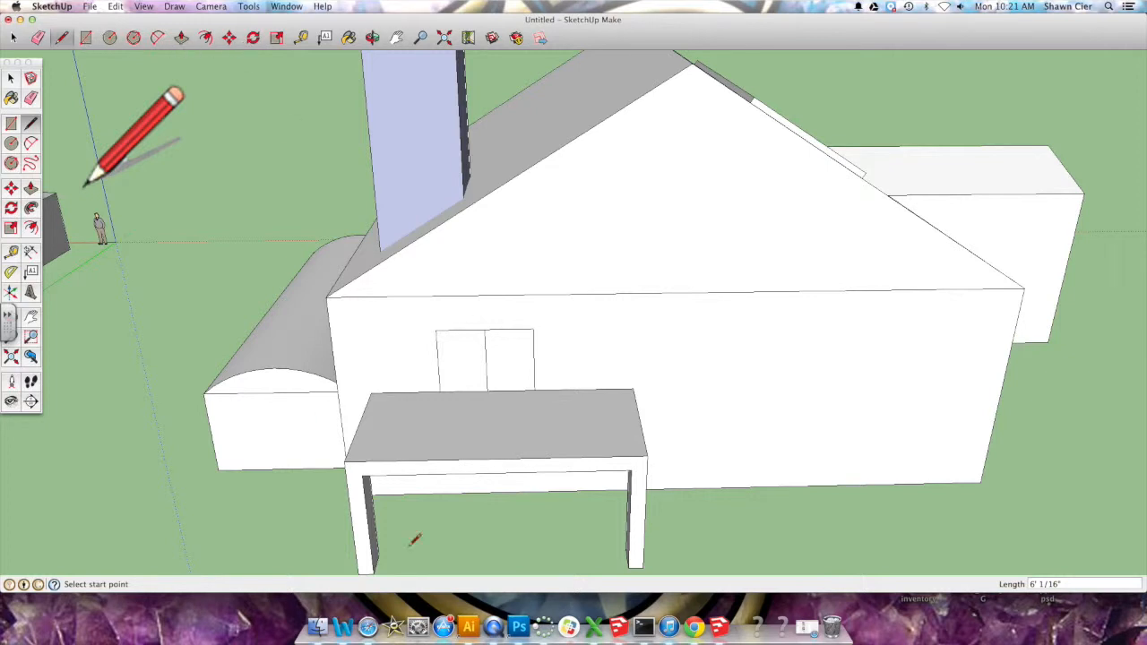
mouse_move(249, 461)
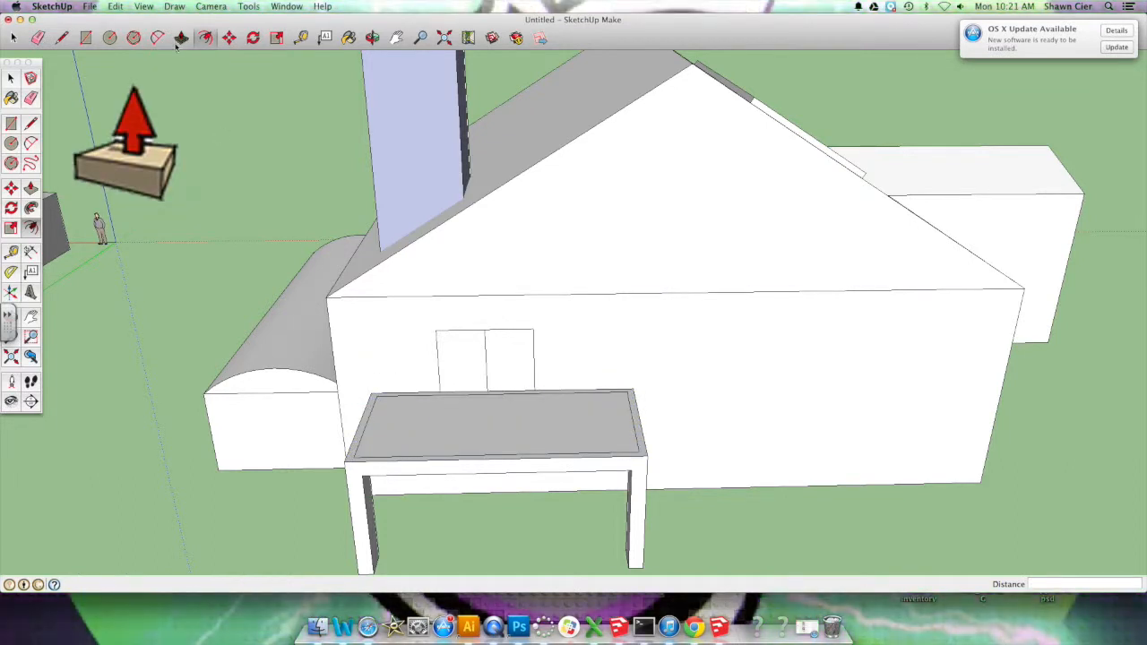
Step: Raise the deck's offset rim into low railing walls, checking from above
drag(497, 426, 497, 376)
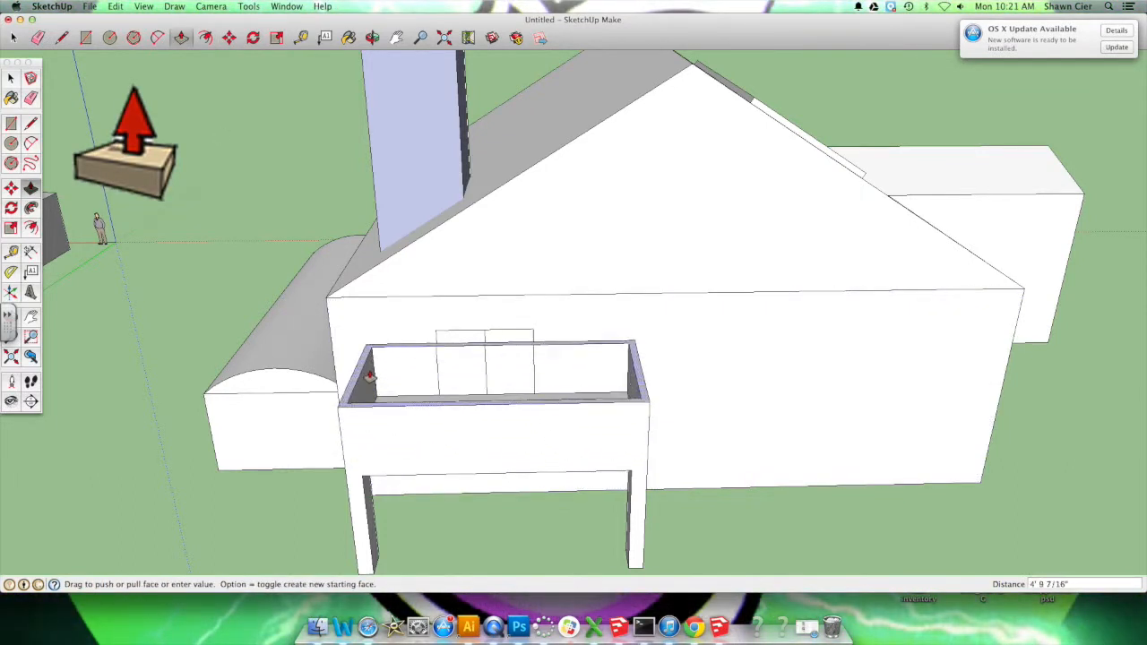
drag(368, 376, 376, 409)
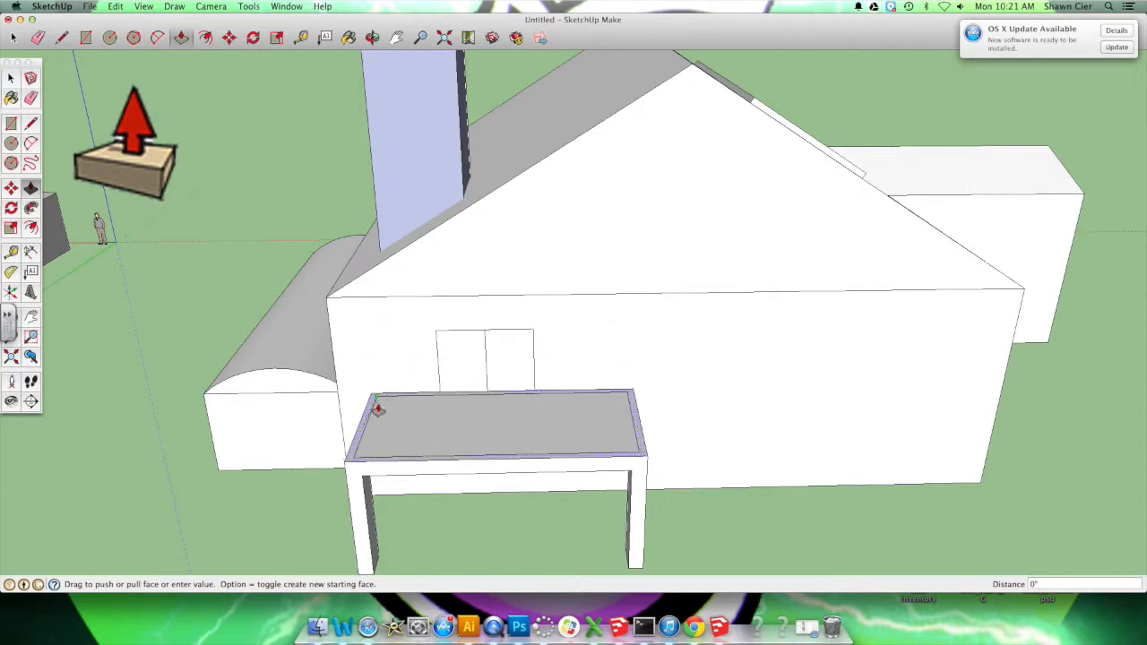
drag(376, 411, 541, 377)
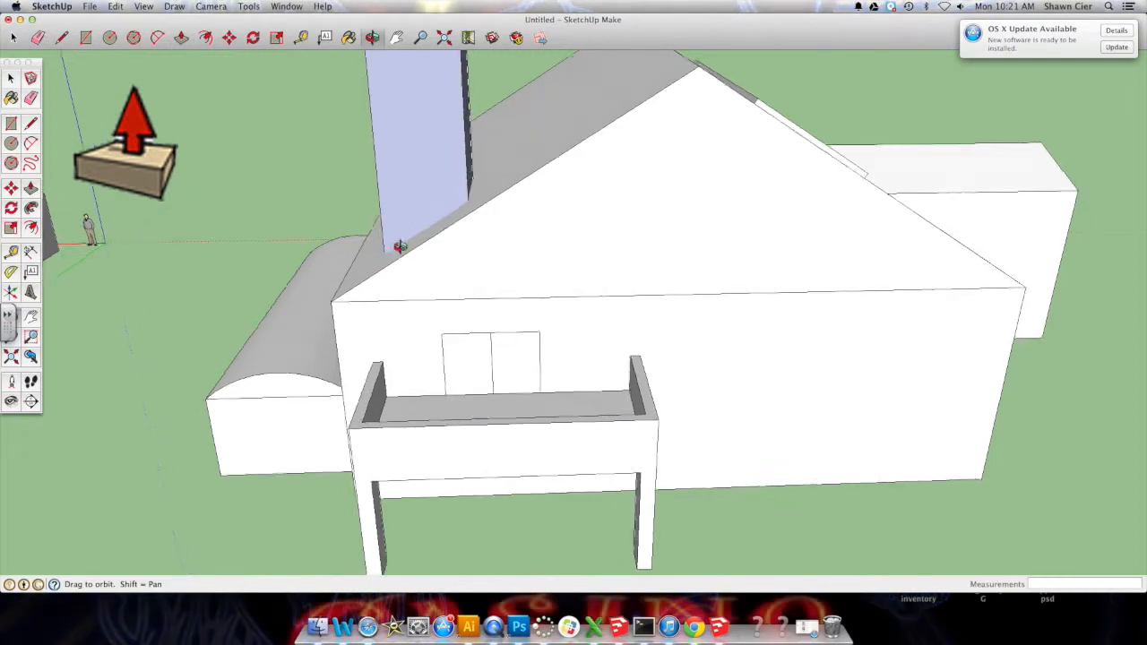
drag(400, 247, 835, 349)
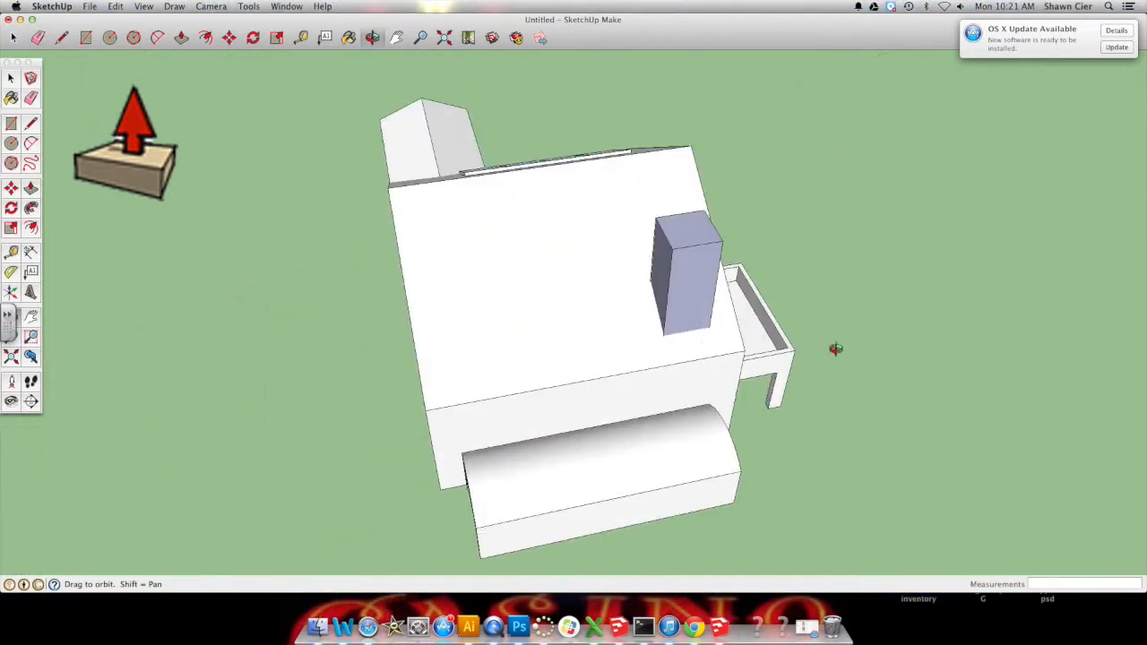
drag(835, 349, 137, 298)
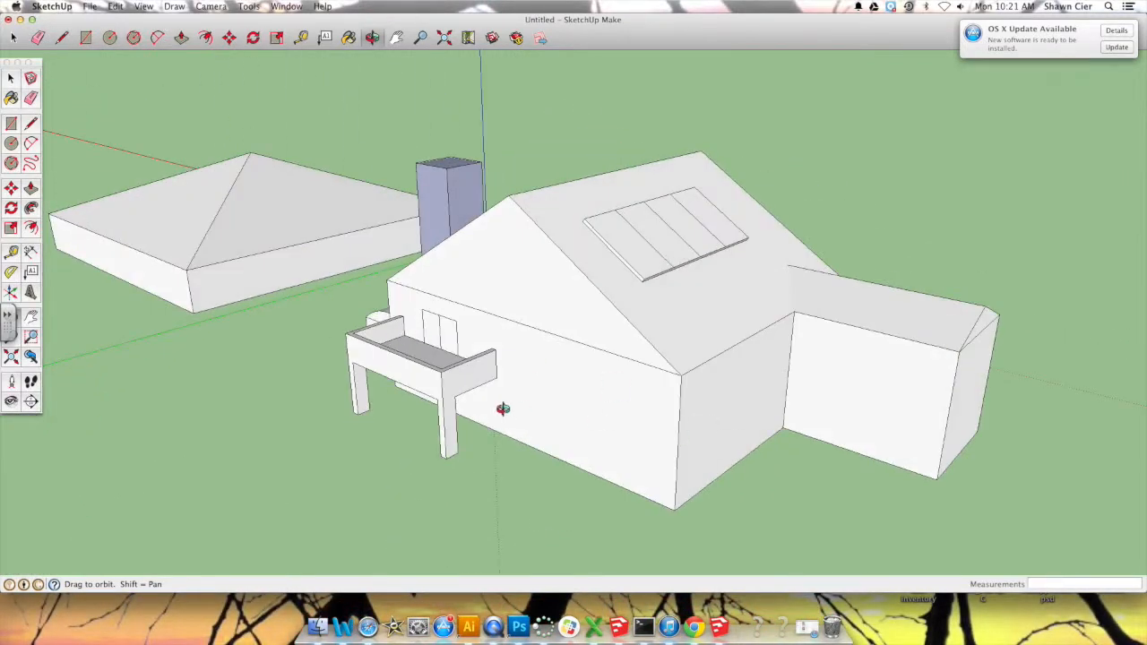
Step: Begin outlining the staircase footprint on the ground beside the deck
click(85, 38)
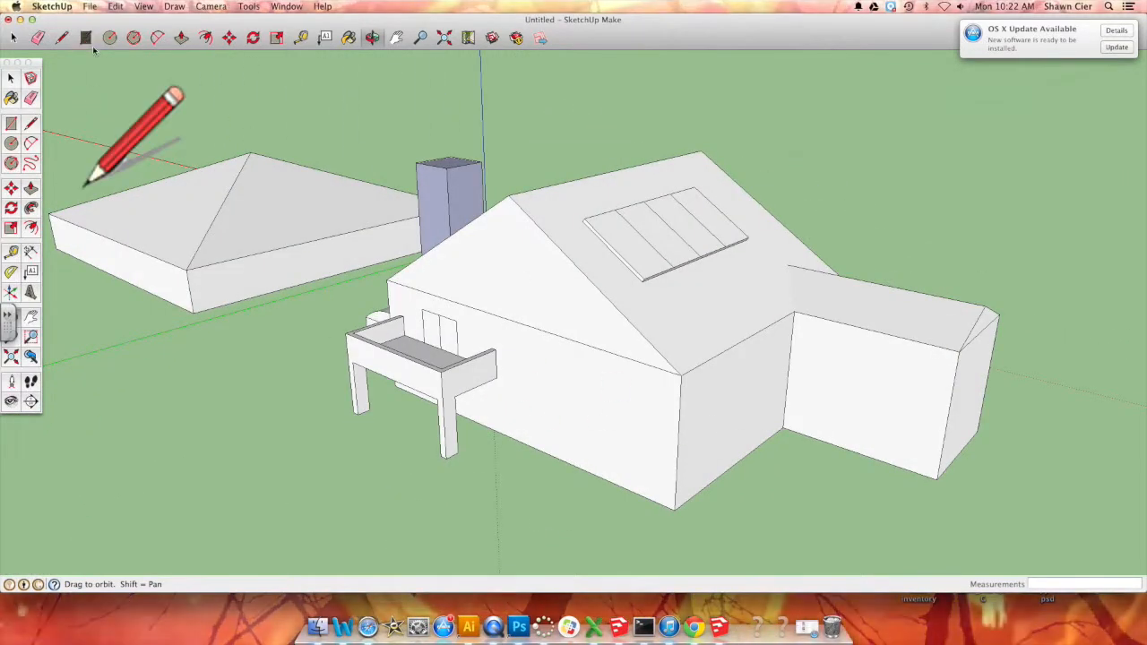
click(86, 38)
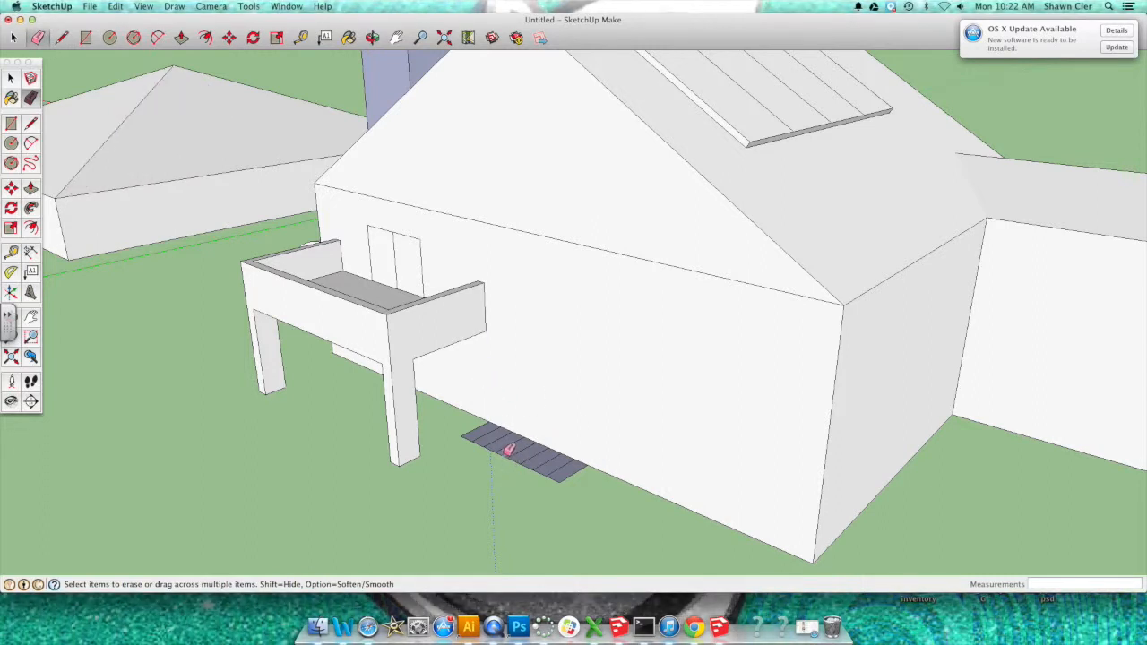
mouse_move(732, 528)
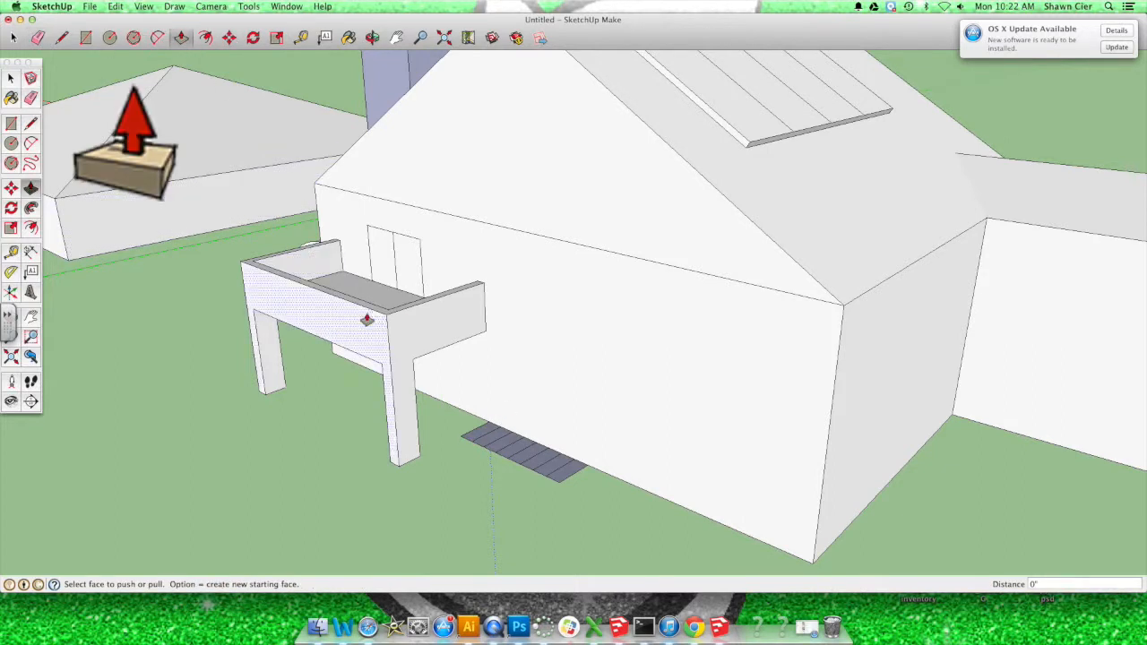
Step: Push/pull the four tread strips to descending heights, forming steps up to the deck
drag(457, 439, 466, 345)
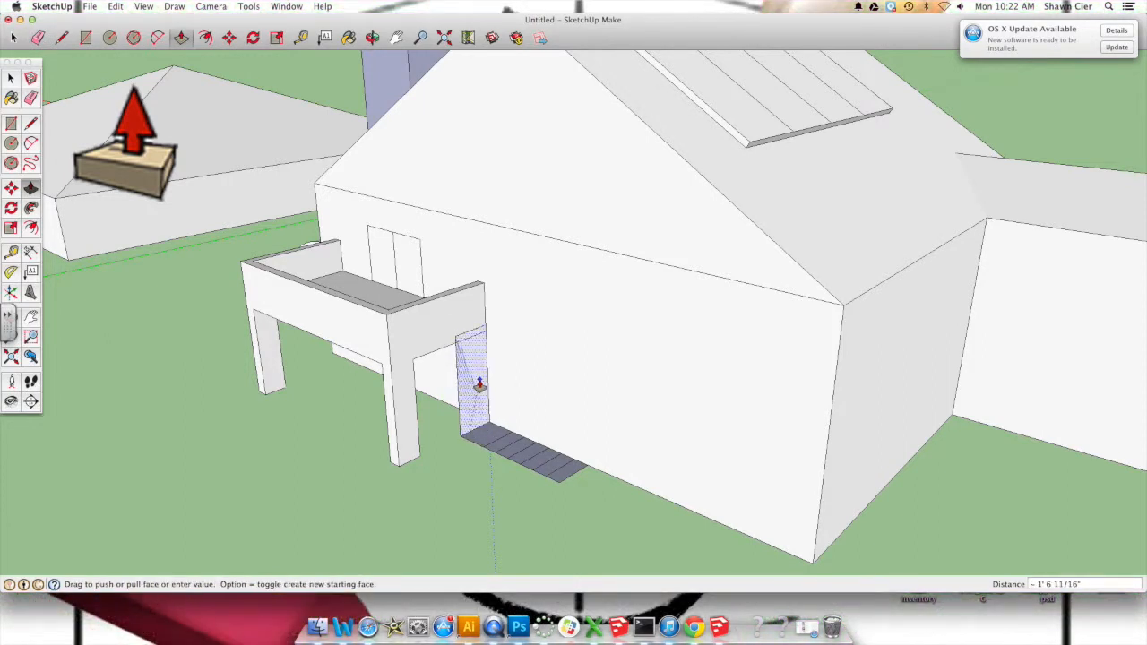
drag(479, 385, 492, 381)
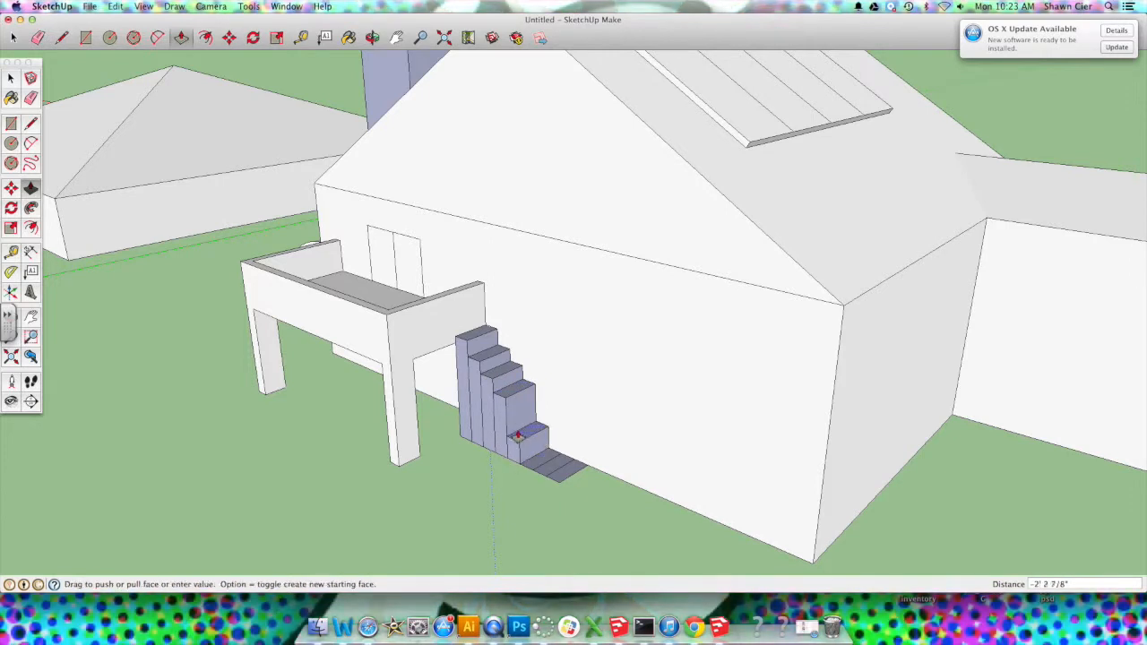
drag(528, 439, 528, 439)
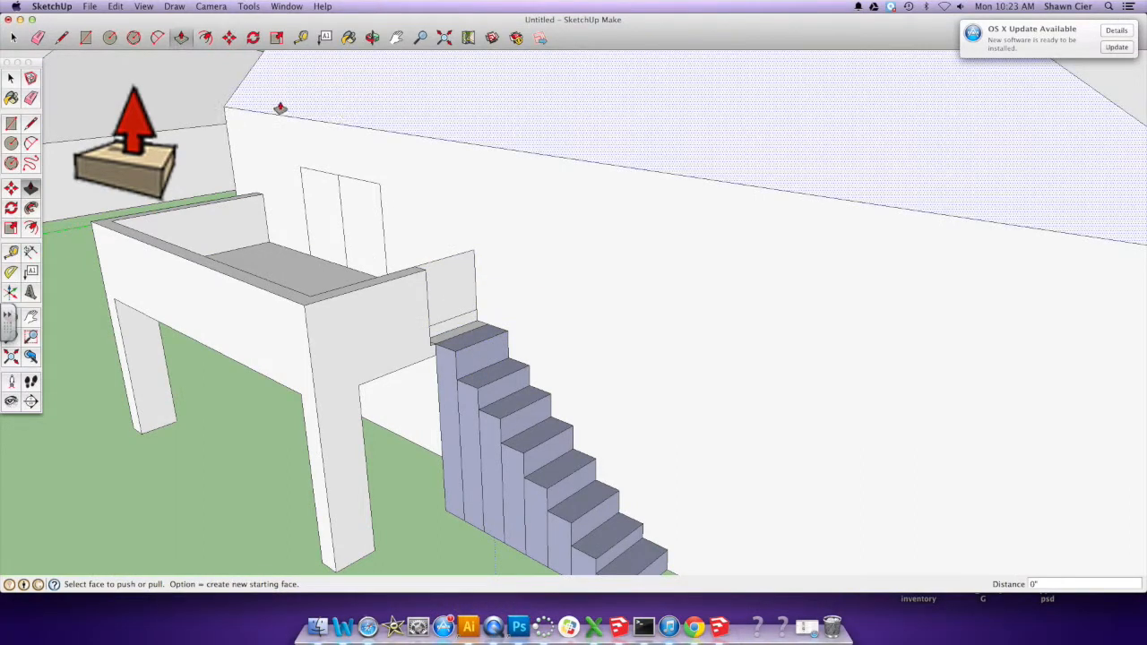
drag(631, 358, 631, 425)
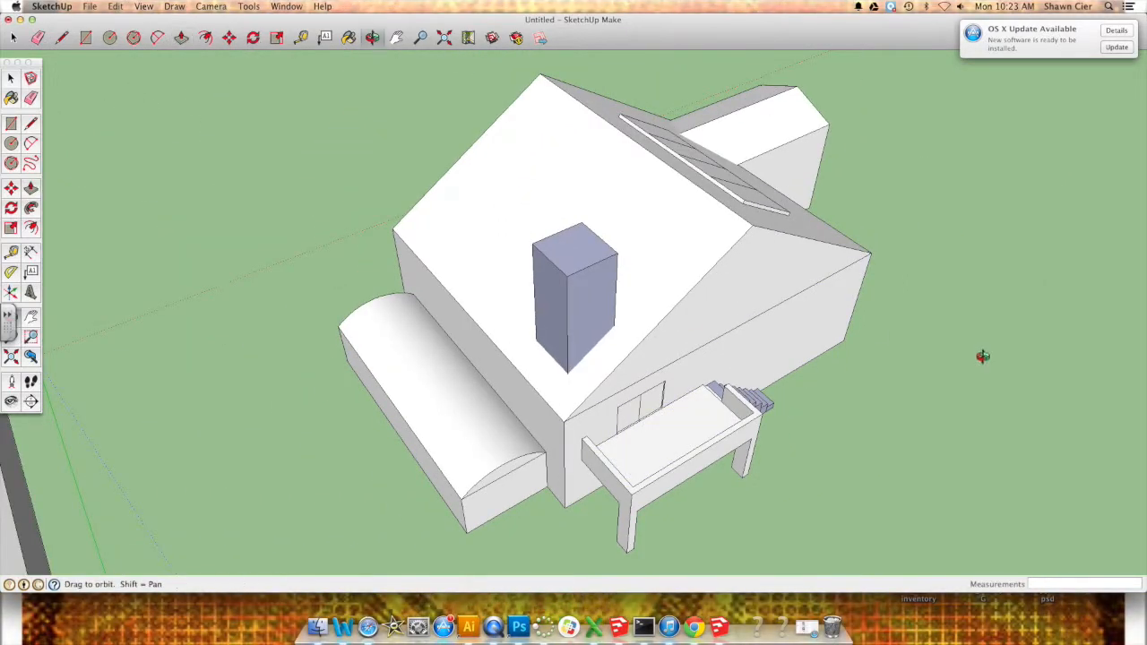
Step: Orbit around the back yard and look down on the new round pool
drag(982, 356, 144, 134)
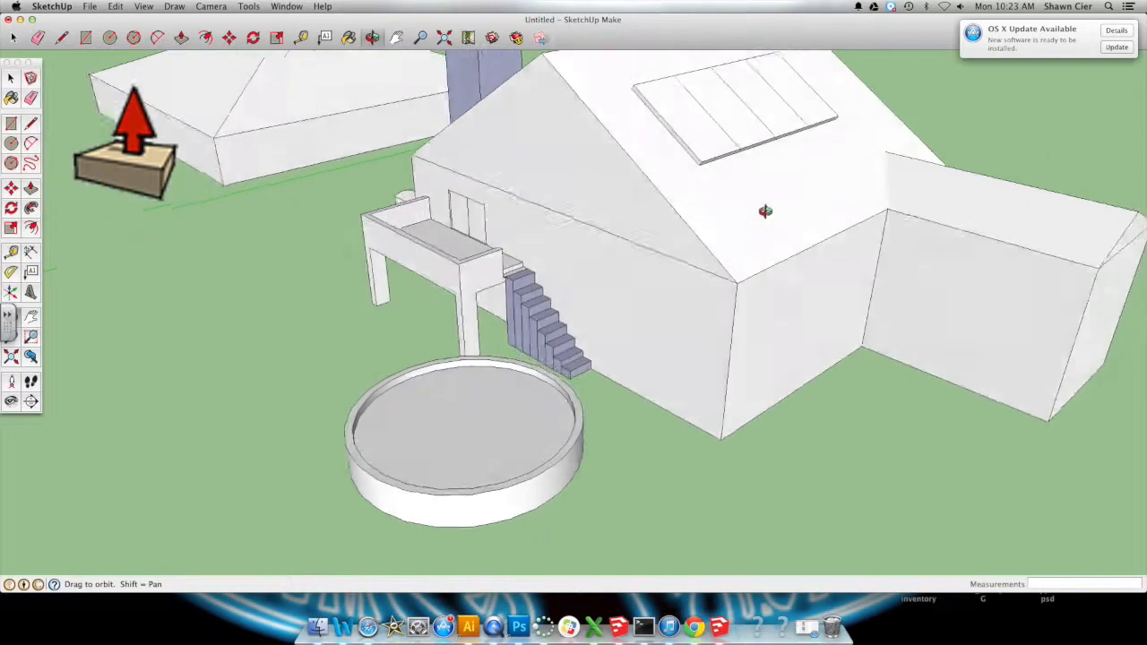
drag(765, 211, 307, 194)
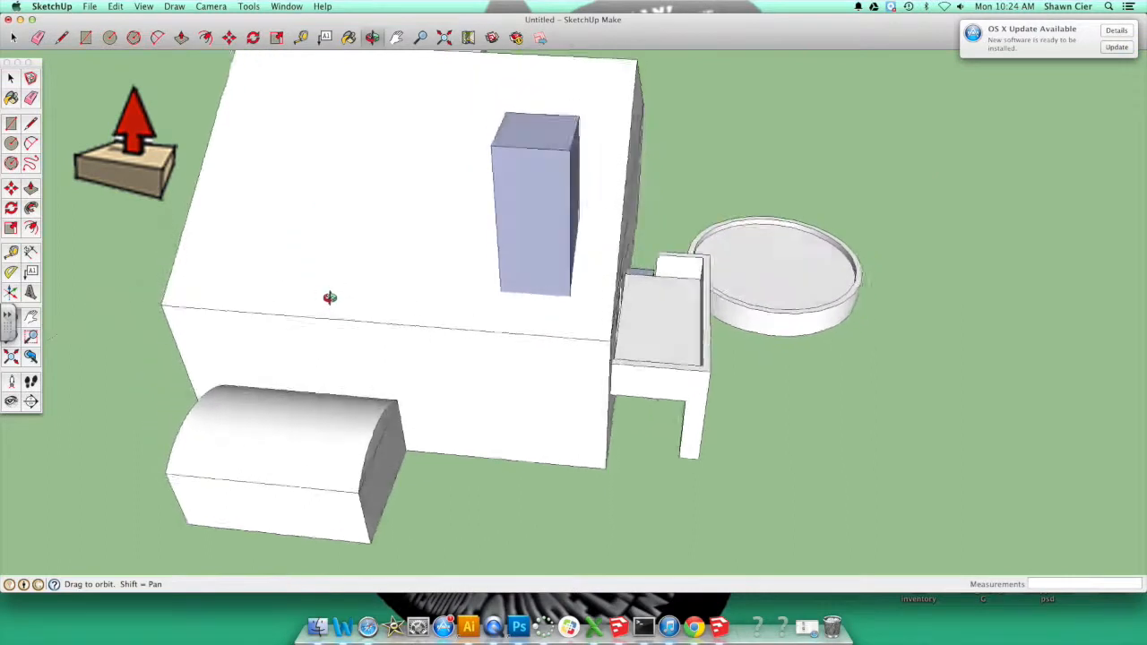
drag(329, 298, 855, 146)
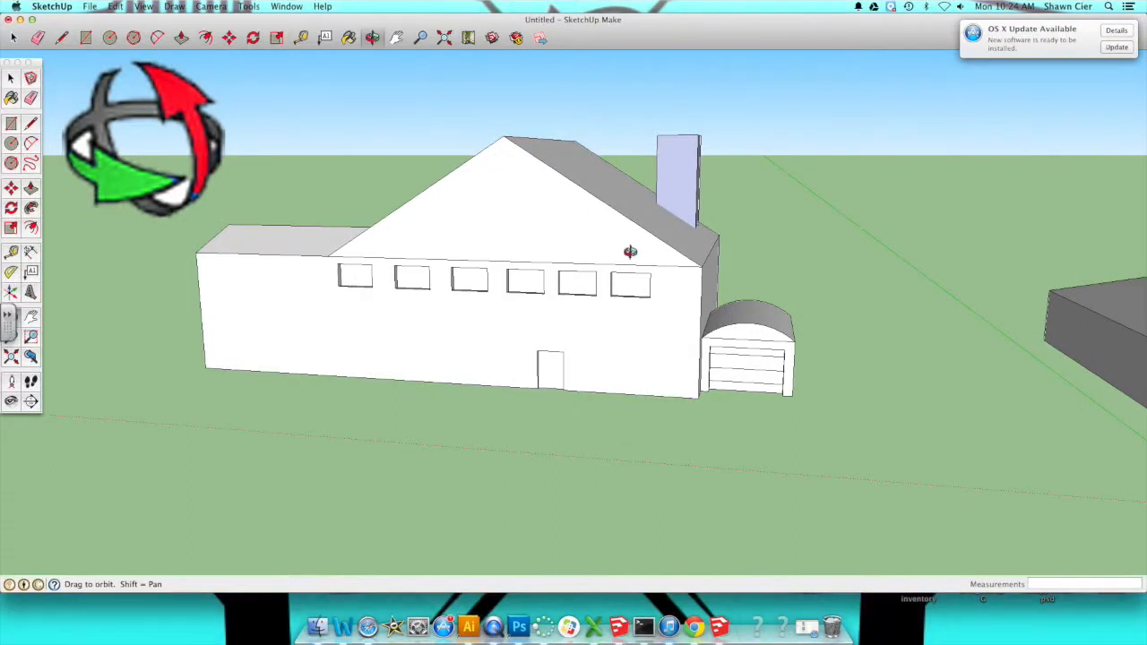
drag(629, 252, 622, 385)
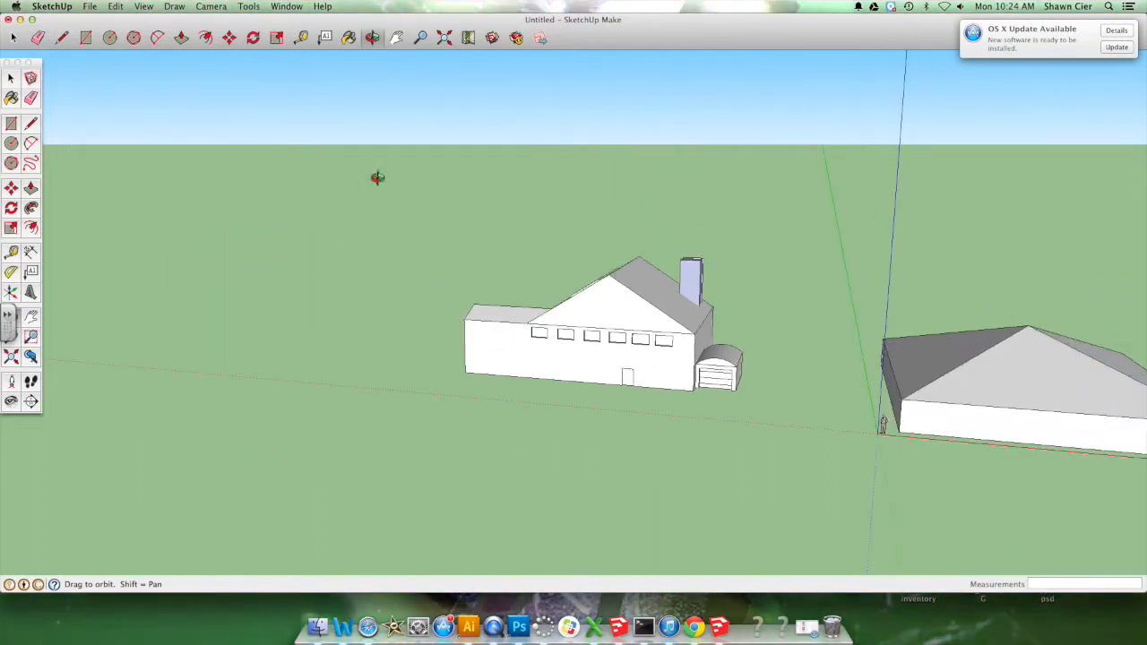
mouse_move(123, 108)
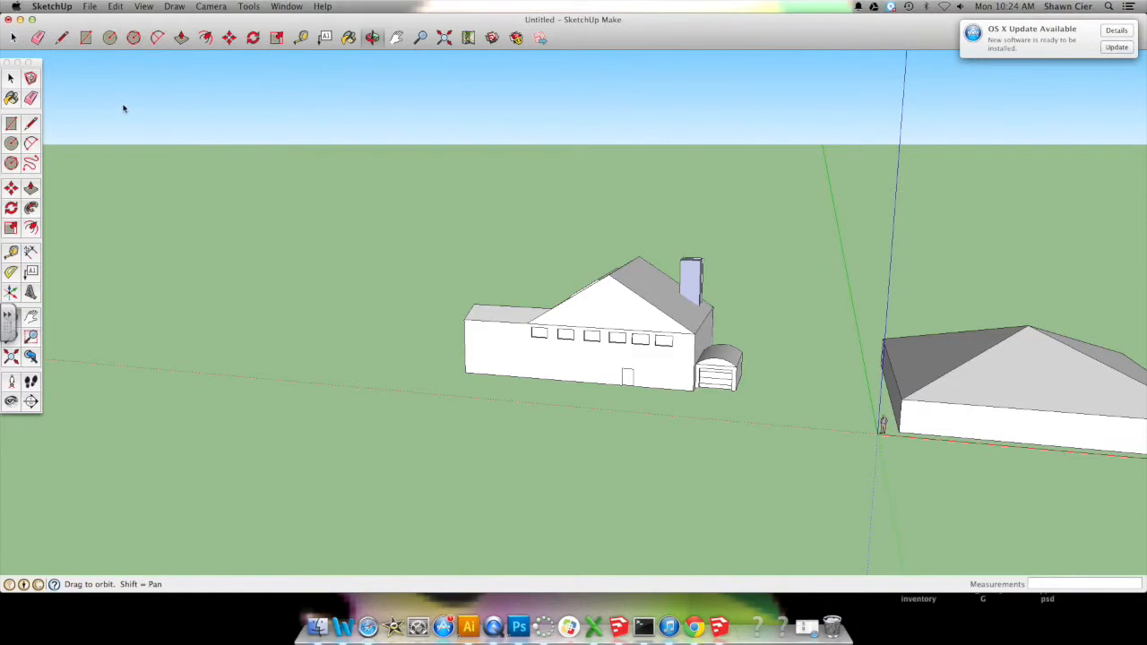